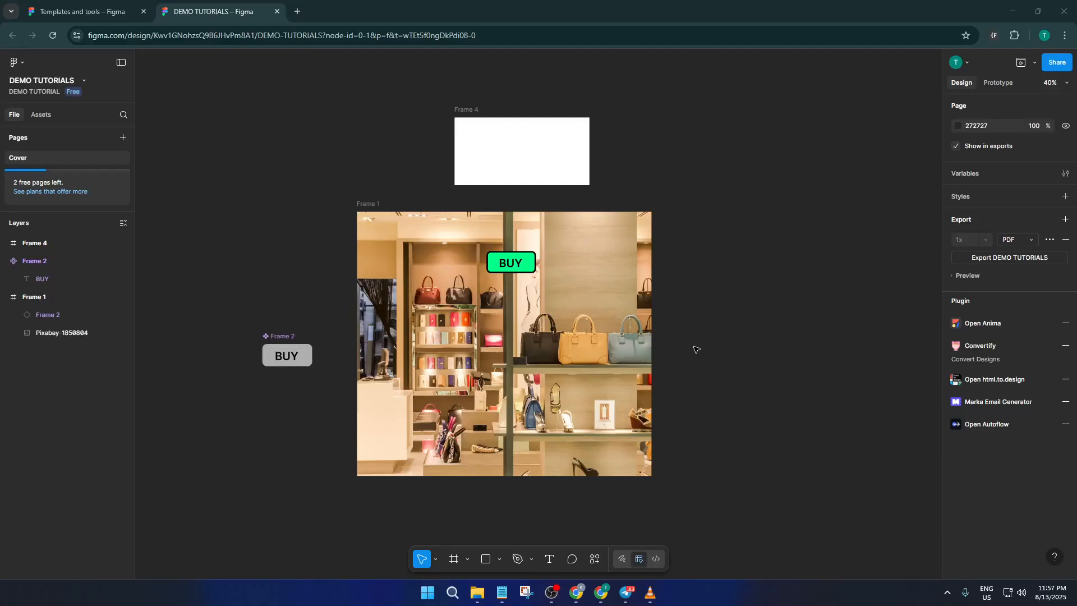
{"action": "mouse_move", "coordinate": [770, 226]}
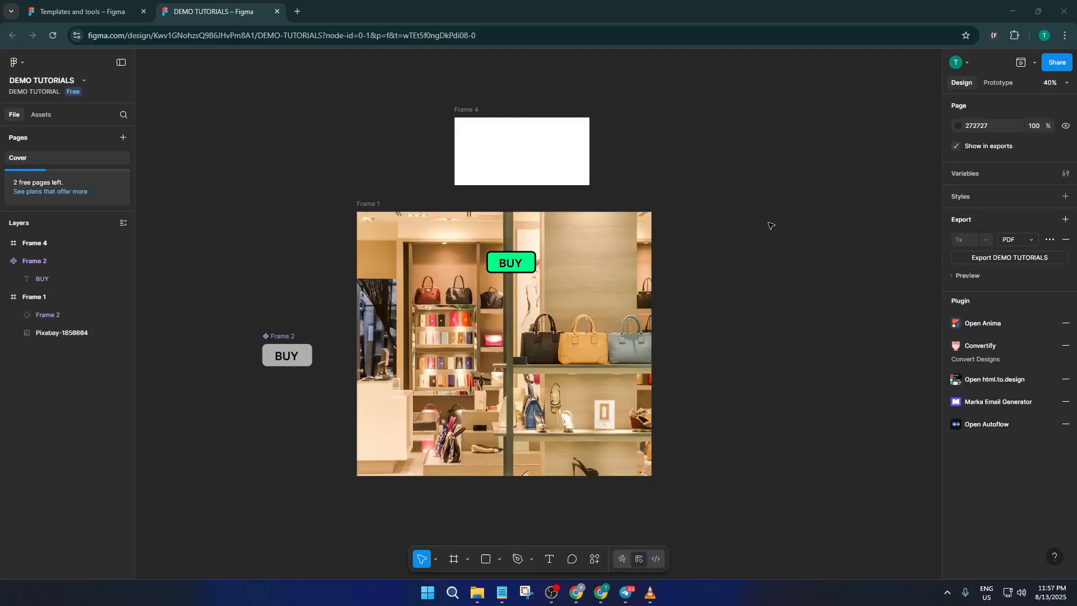
{"action": "mouse_move", "coordinate": [808, 216]}
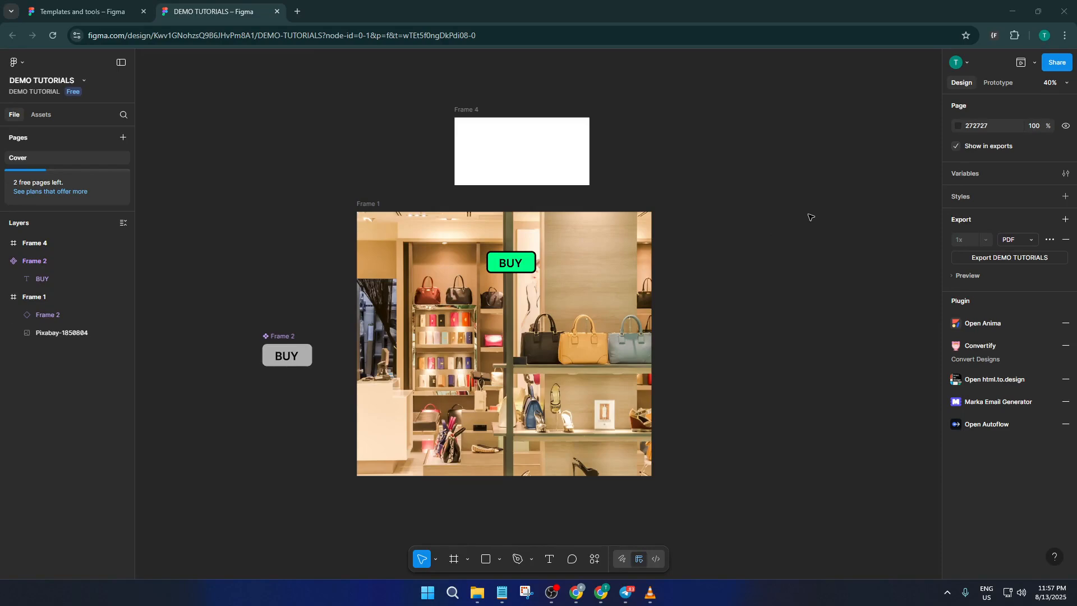
{"action": "mouse_move", "coordinate": [703, 260]}
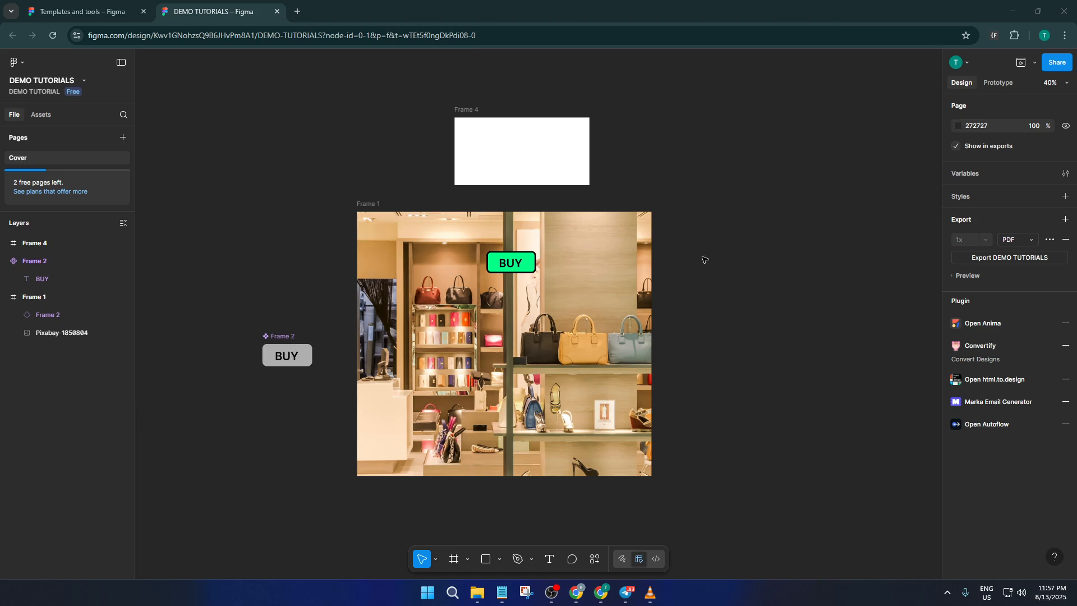
Step: Type 'PURCHASED' as a text layer inside the empty white Frame 4
{"action": "scroll", "scroll_direction": "down", "scroll_amount": 3}
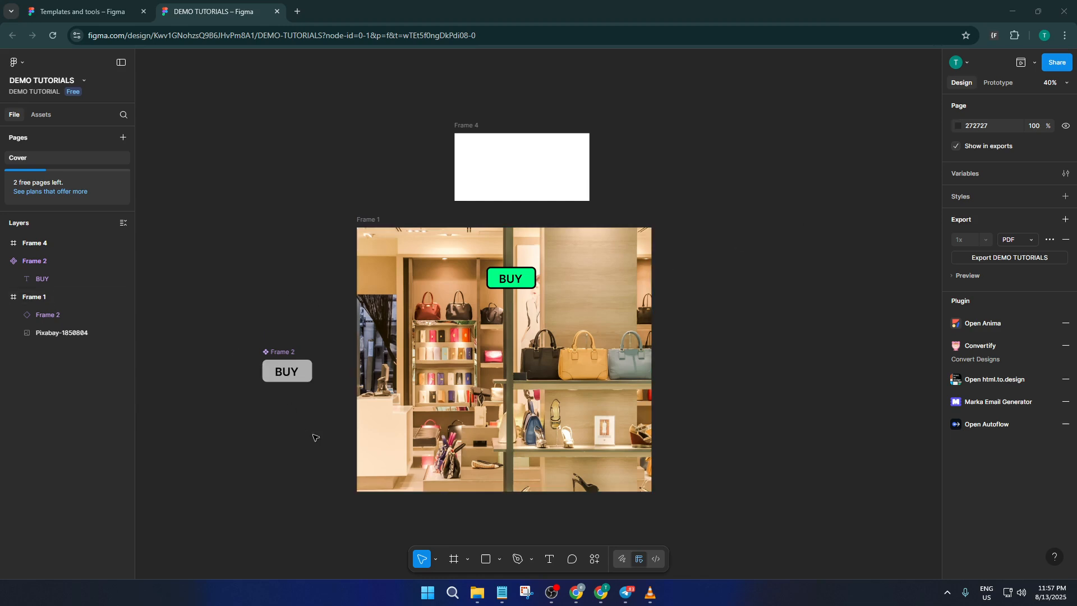
{"action": "mouse_move", "coordinate": [753, 296]}
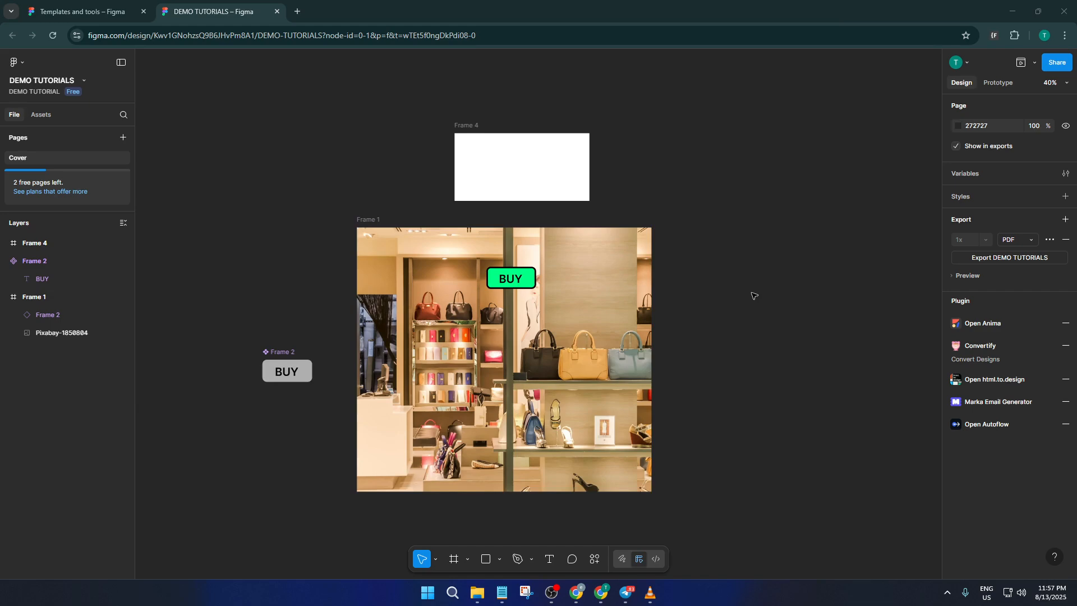
{"action": "mouse_move", "coordinate": [575, 165]}
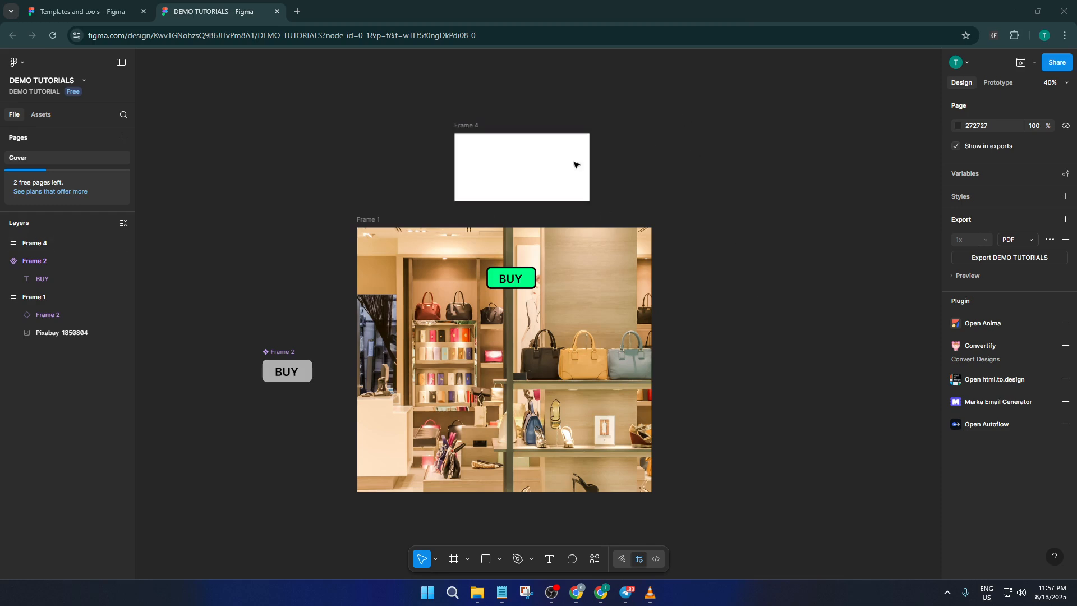
{"action": "mouse_move", "coordinate": [656, 178]}
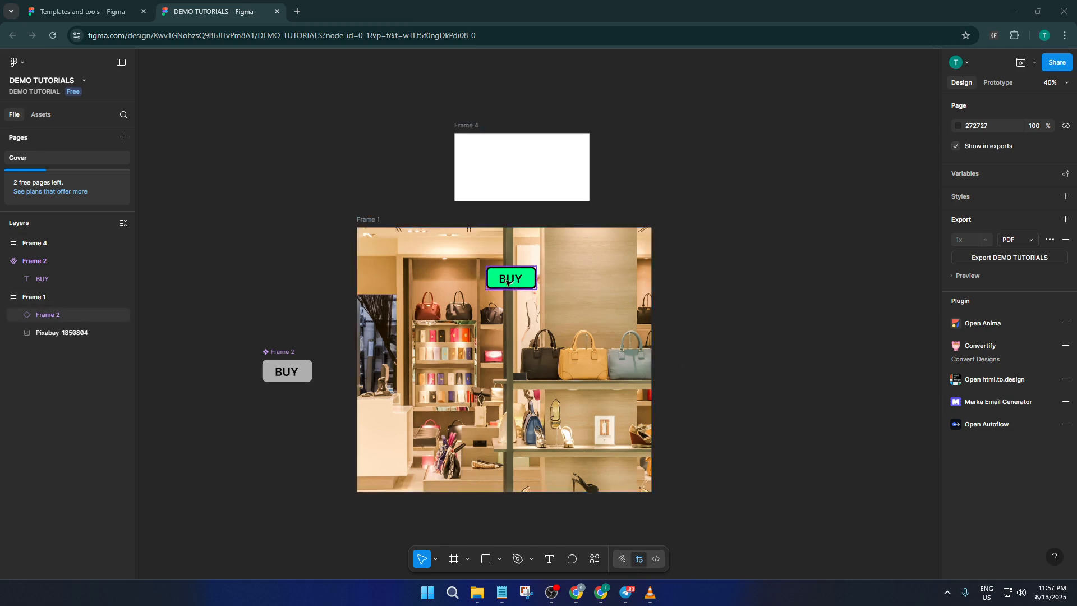
{"action": "left_click", "coordinate": [511, 279]}
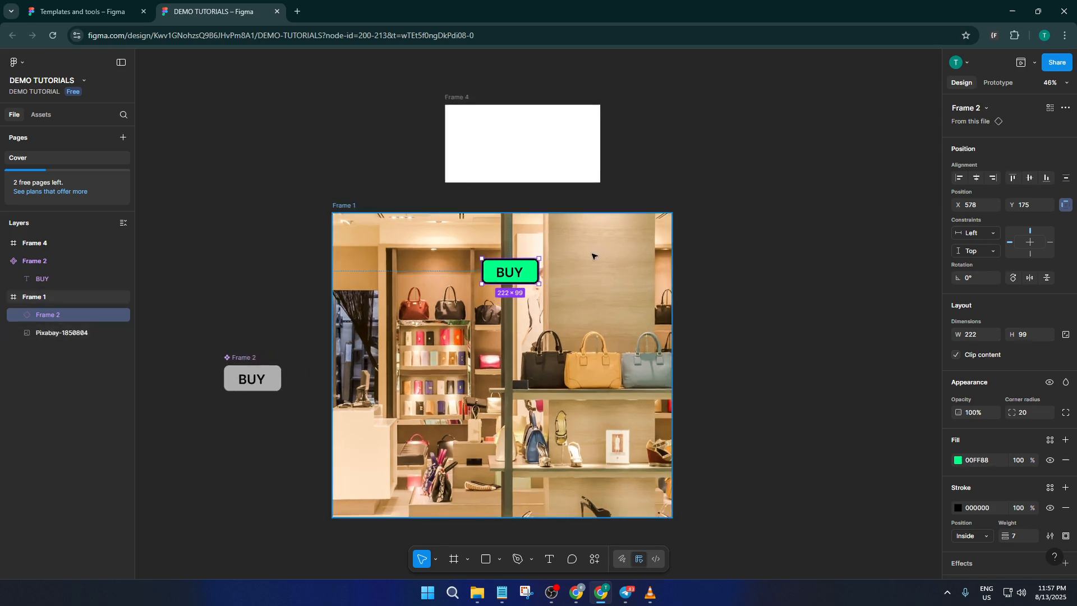
{"action": "mouse_move", "coordinate": [539, 245]}
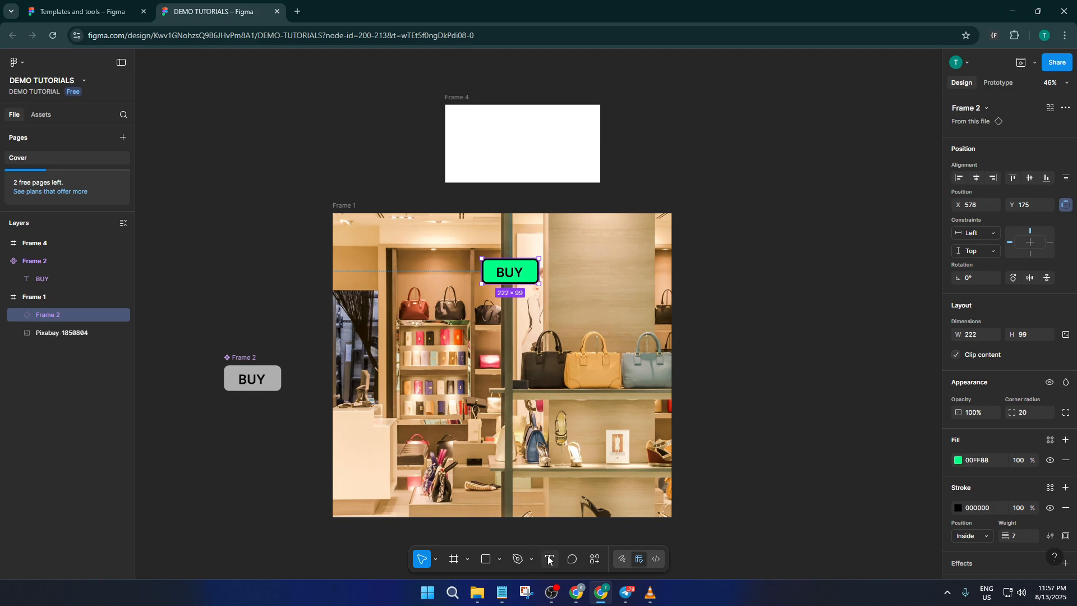
{"action": "left_click", "coordinate": [548, 559]}
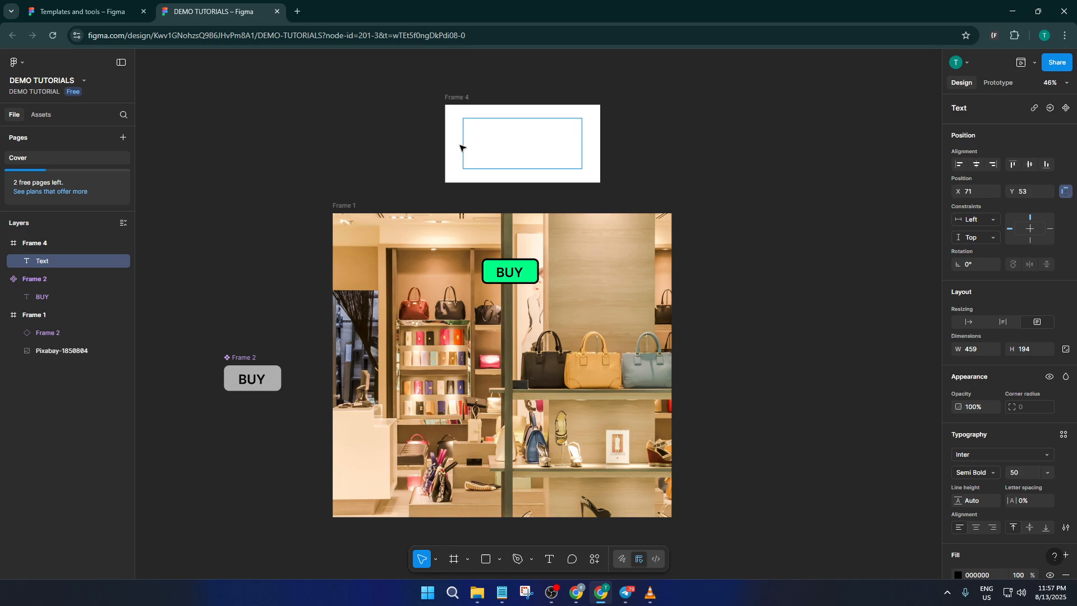
{"action": "mouse_move", "coordinate": [477, 85]}
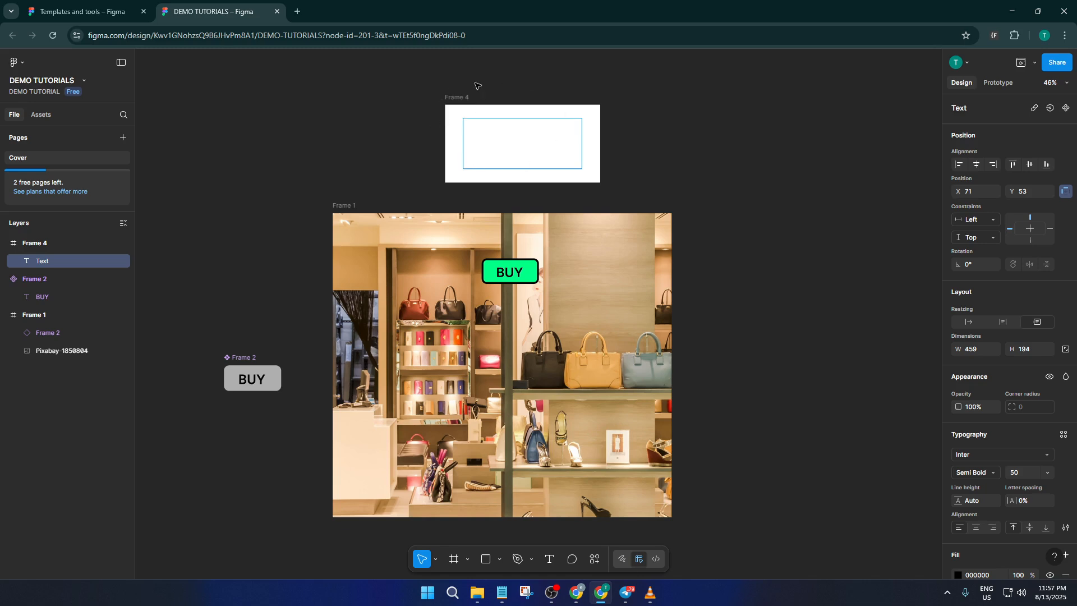
{"action": "mouse_move", "coordinate": [492, 184]}
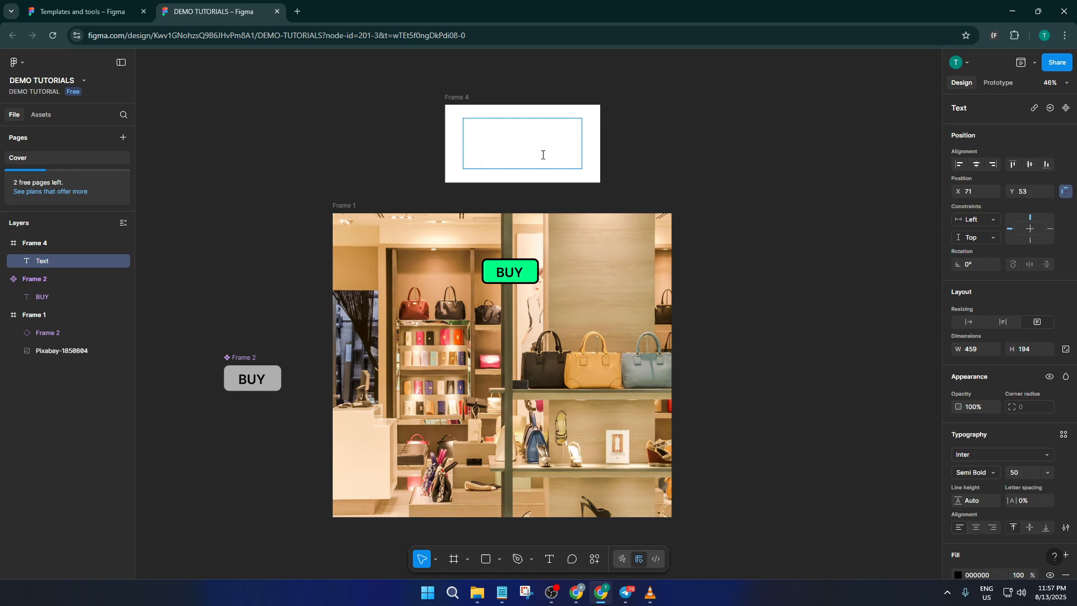
{"action": "mouse_move", "coordinate": [553, 172]}
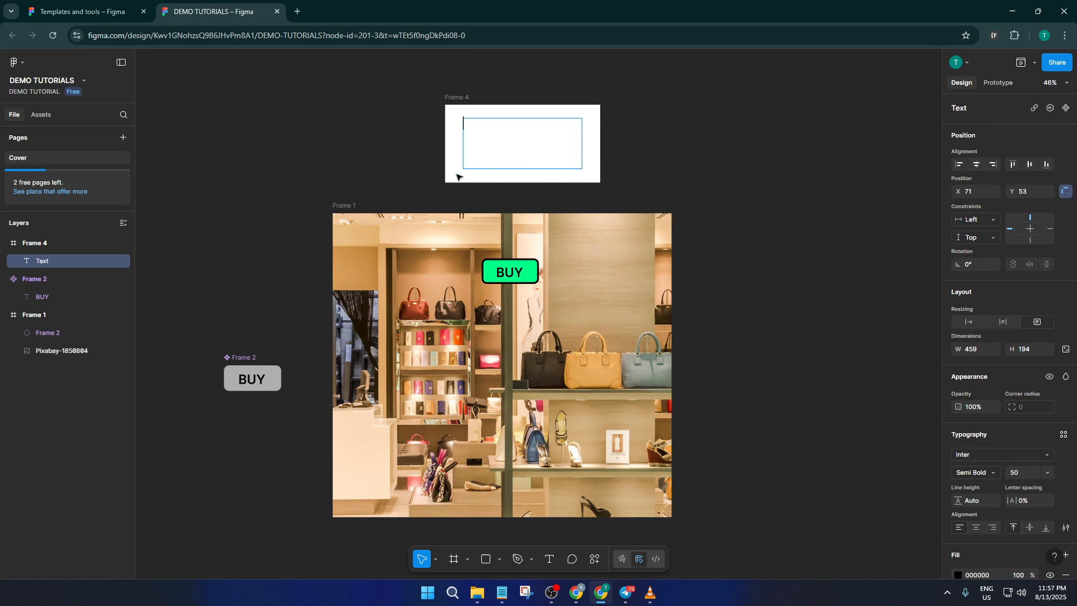
{"action": "mouse_move", "coordinate": [553, 180]}
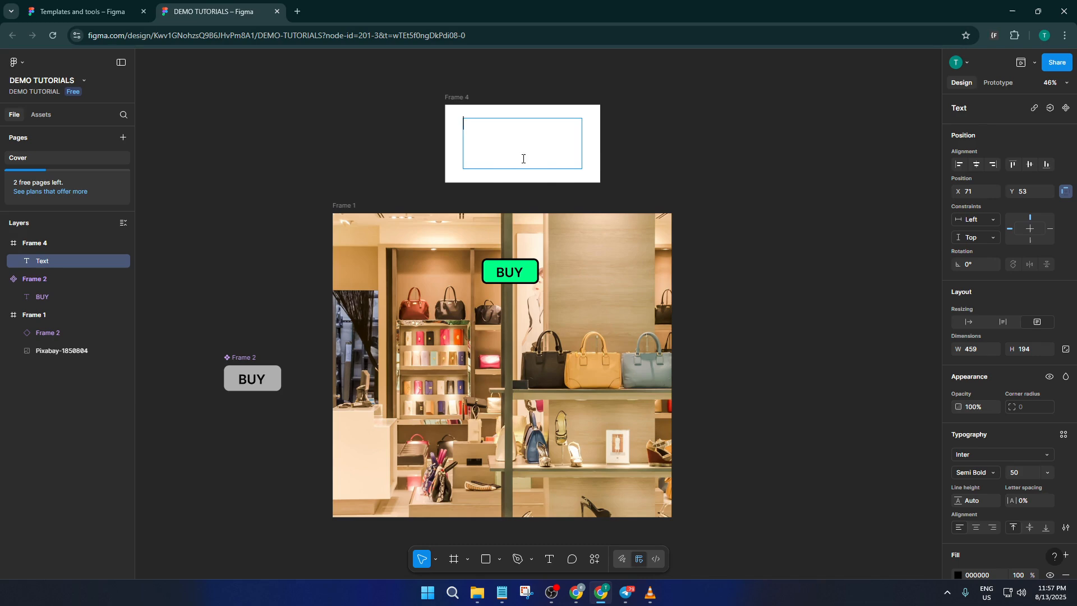
{"action": "type", "text": "PUR"}
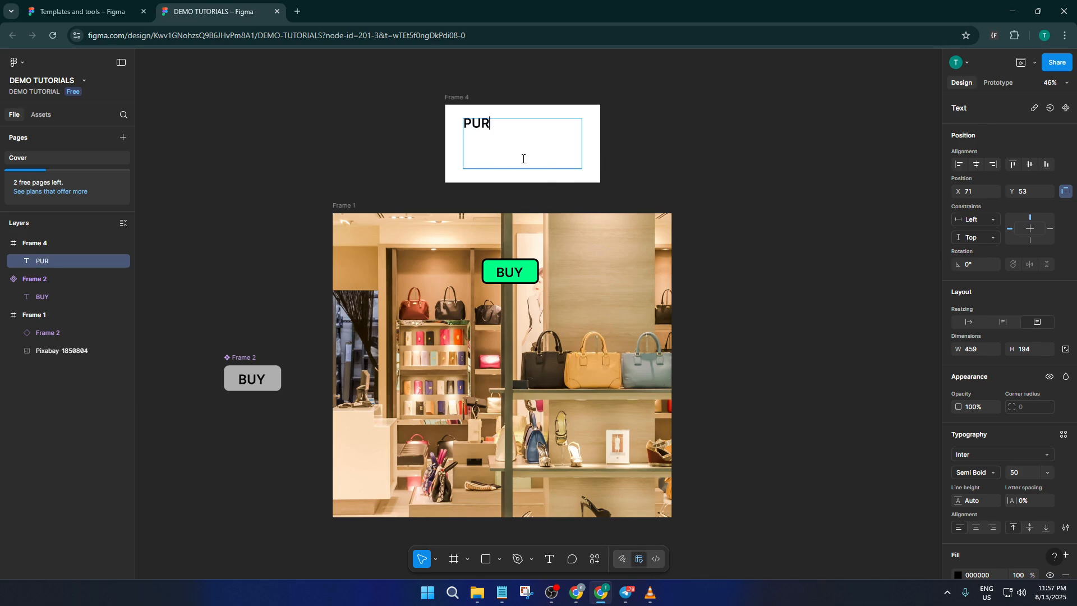
{"action": "type", "text": "CHA"}
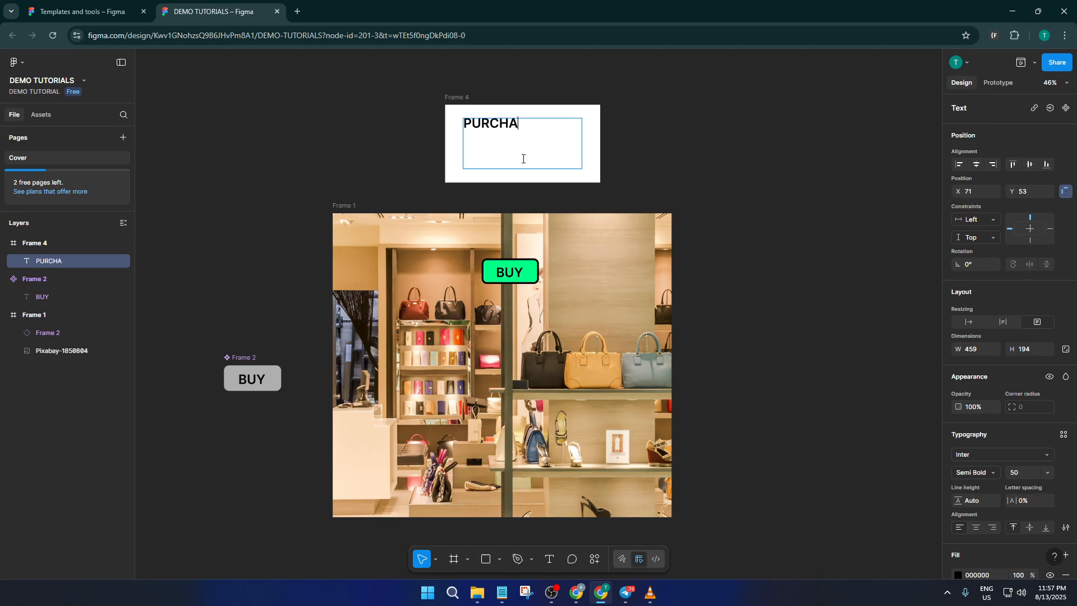
{"action": "type", "text": "SE"}
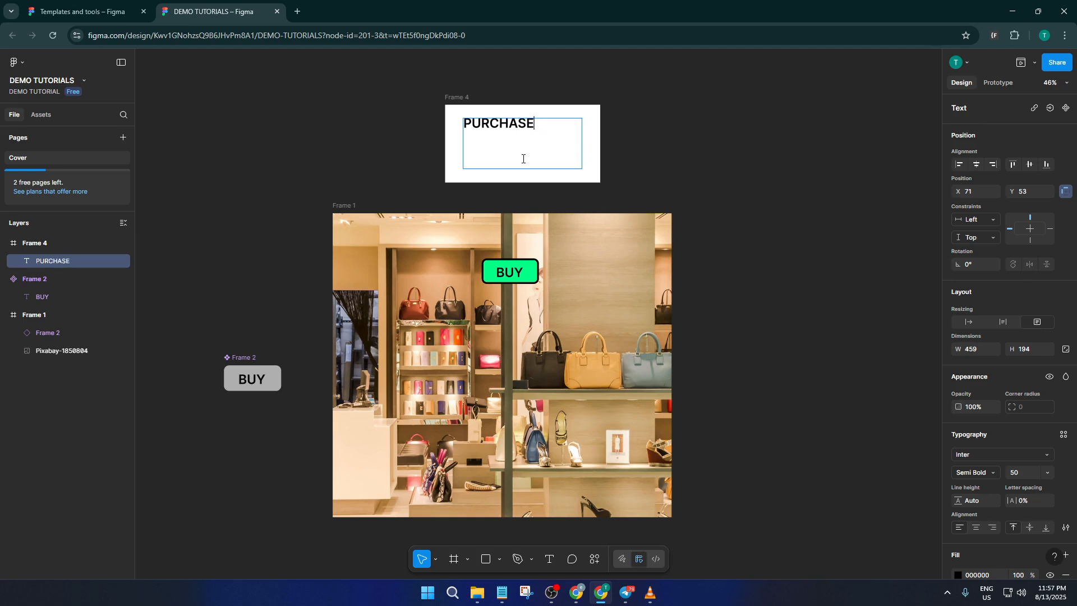
{"action": "type", "text": "D"}
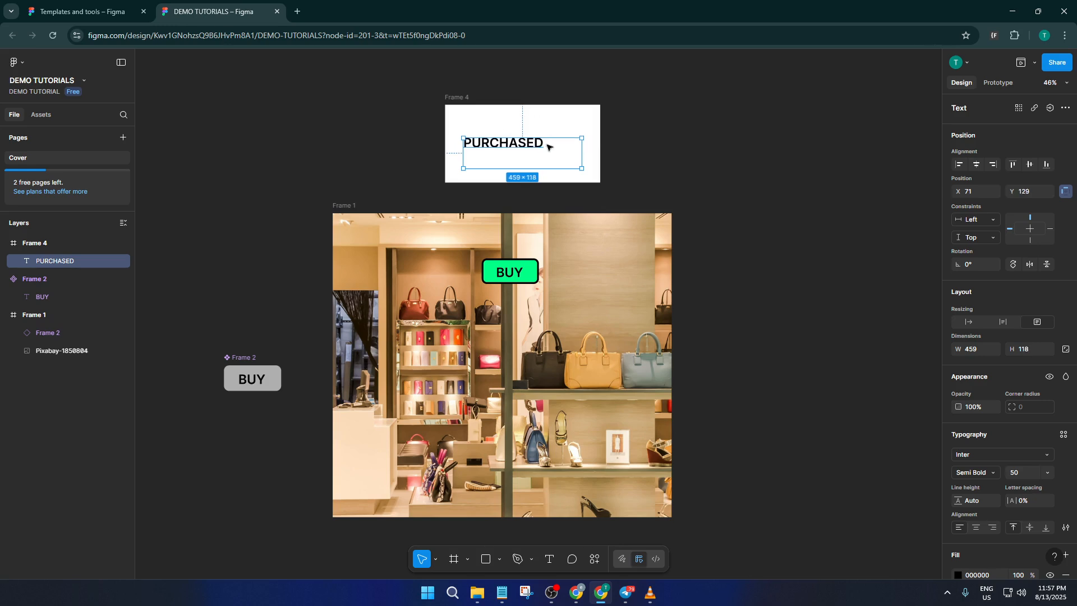
{"action": "mouse_move", "coordinate": [615, 141]}
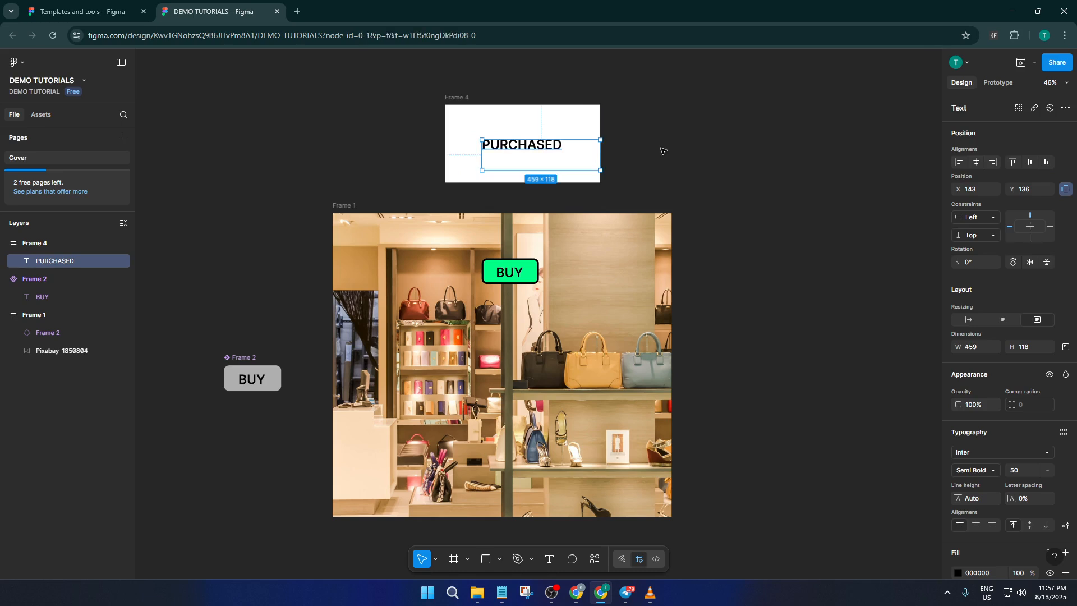
{"action": "left_click", "coordinate": [662, 150]}
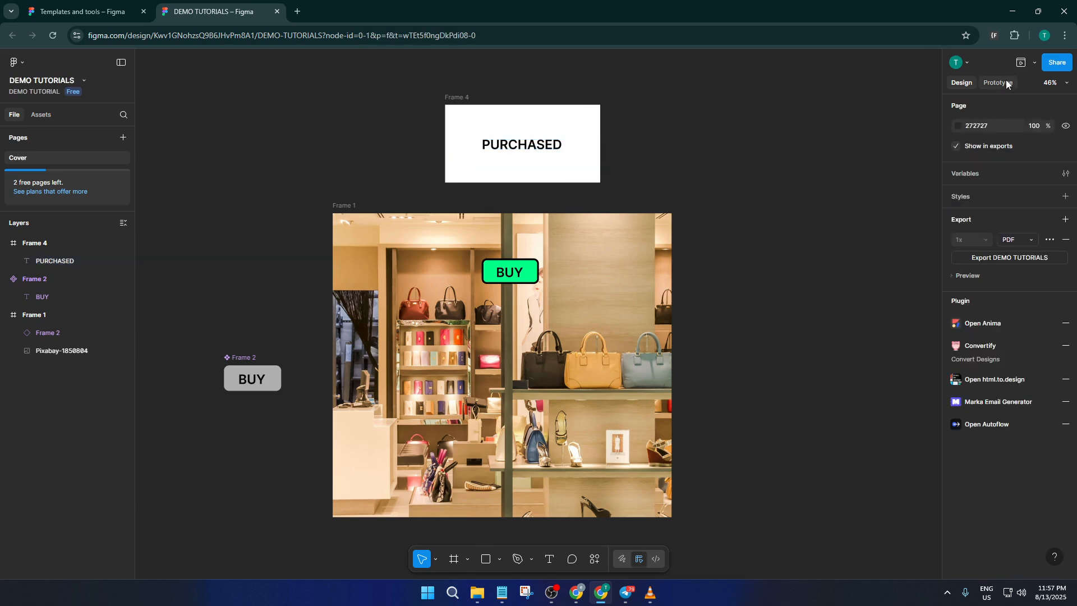
{"action": "left_click", "coordinate": [998, 83]}
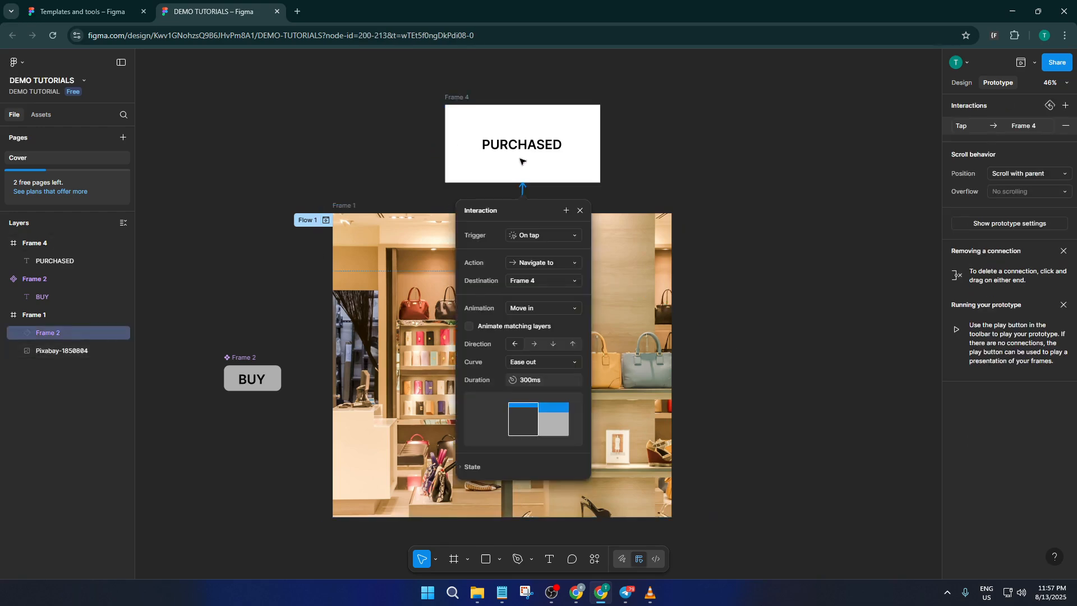
{"action": "mouse_move", "coordinate": [541, 236]}
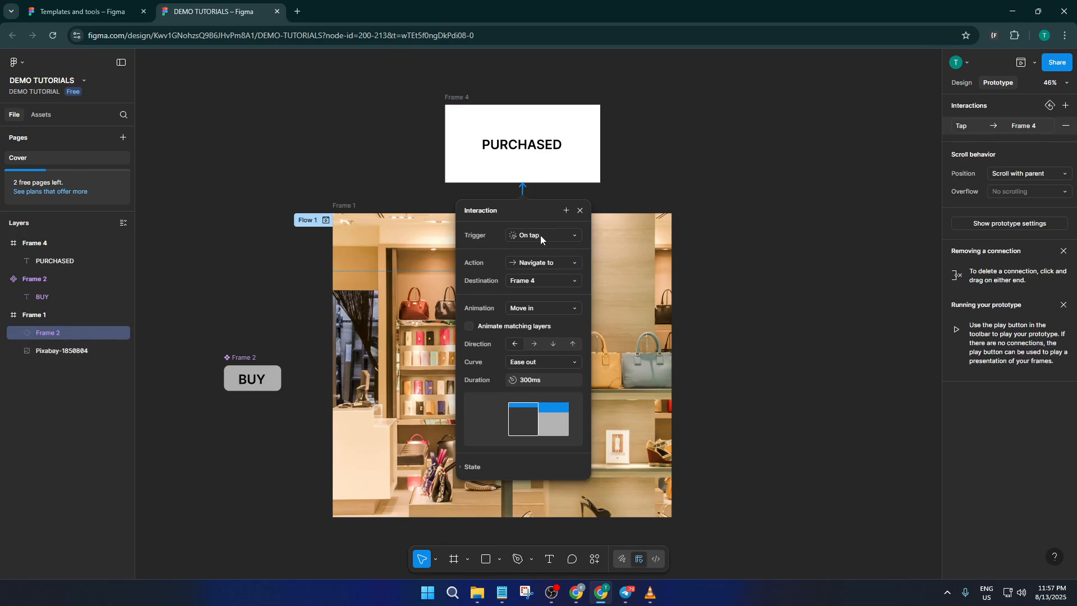
{"action": "mouse_move", "coordinate": [557, 297]}
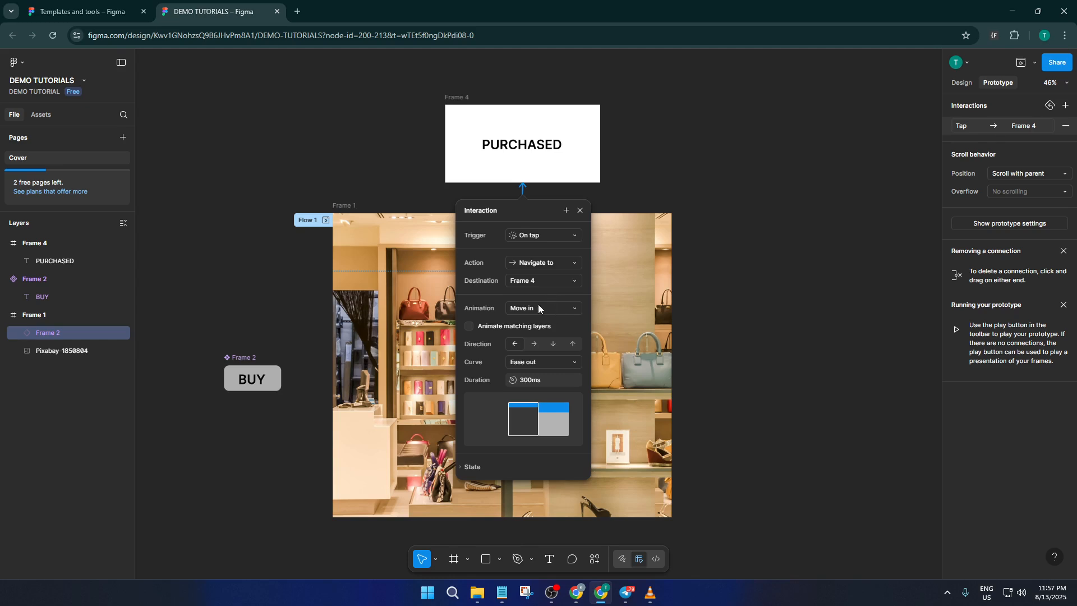
{"action": "mouse_move", "coordinate": [563, 310]}
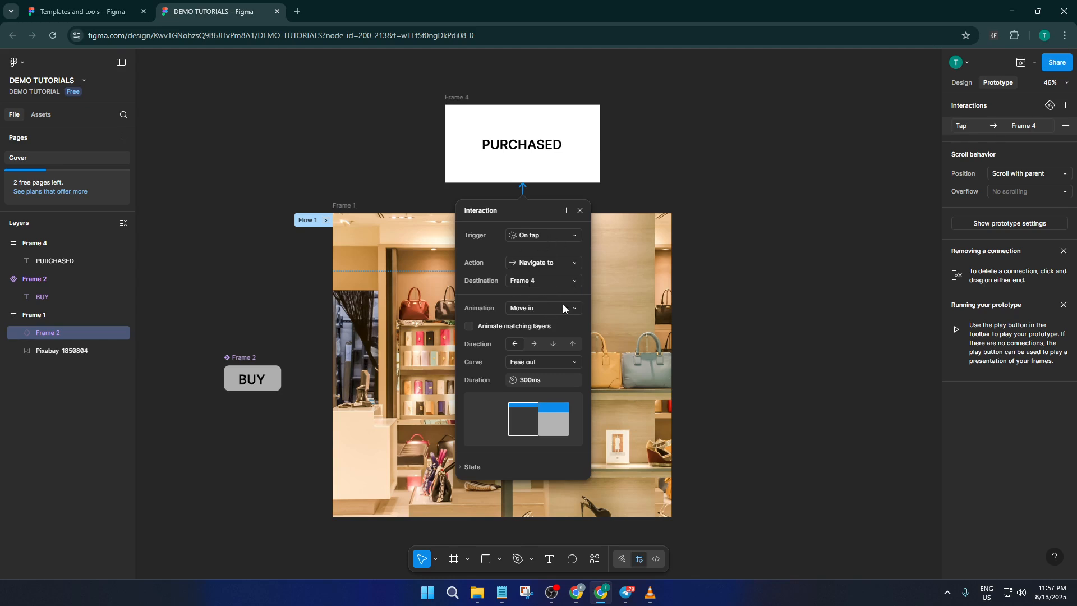
{"action": "mouse_move", "coordinate": [556, 239]}
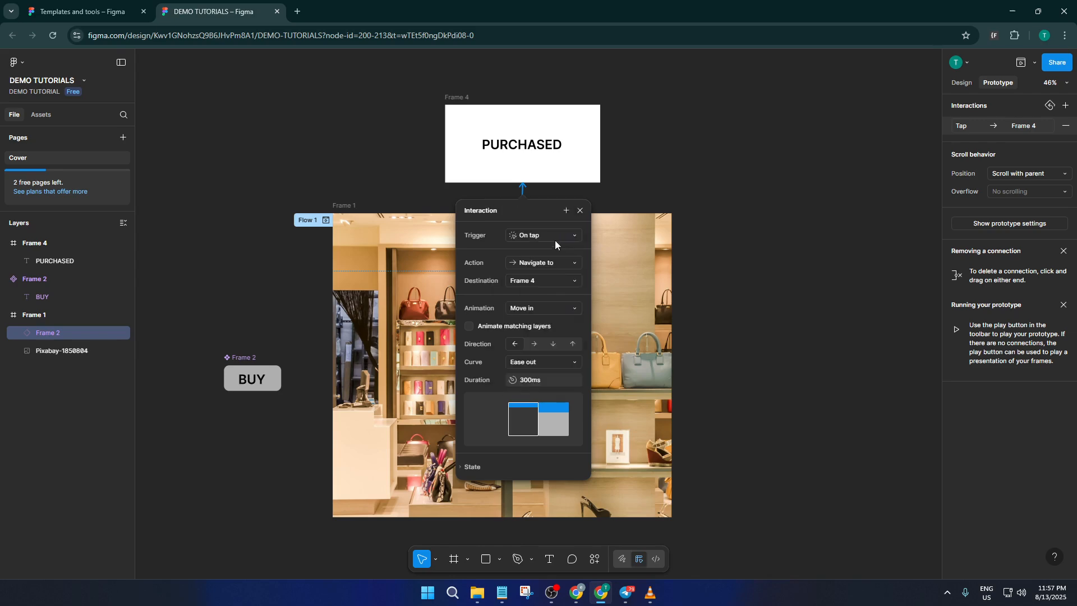
Step: Switch the BUY tap action to Open overlay with a dimmed background
{"action": "left_click", "coordinate": [541, 263]}
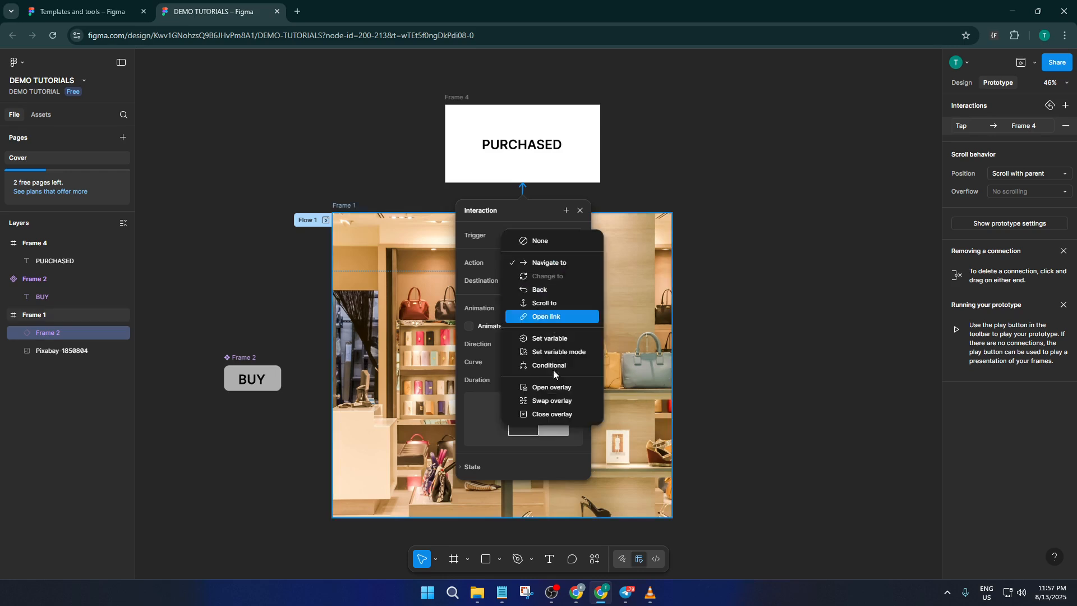
{"action": "mouse_move", "coordinate": [552, 387]}
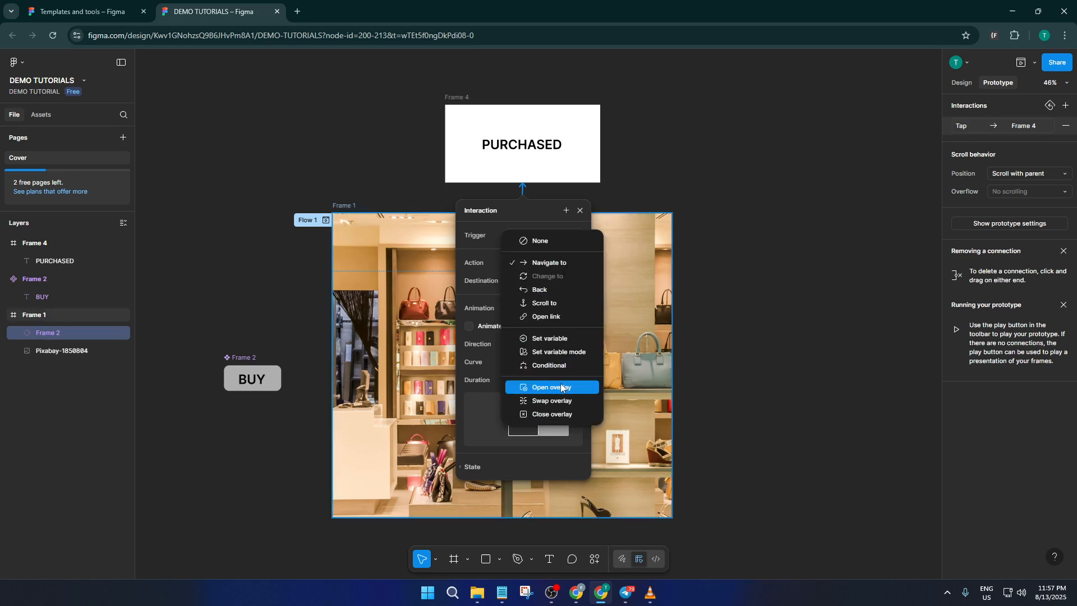
{"action": "left_click", "coordinate": [550, 386]}
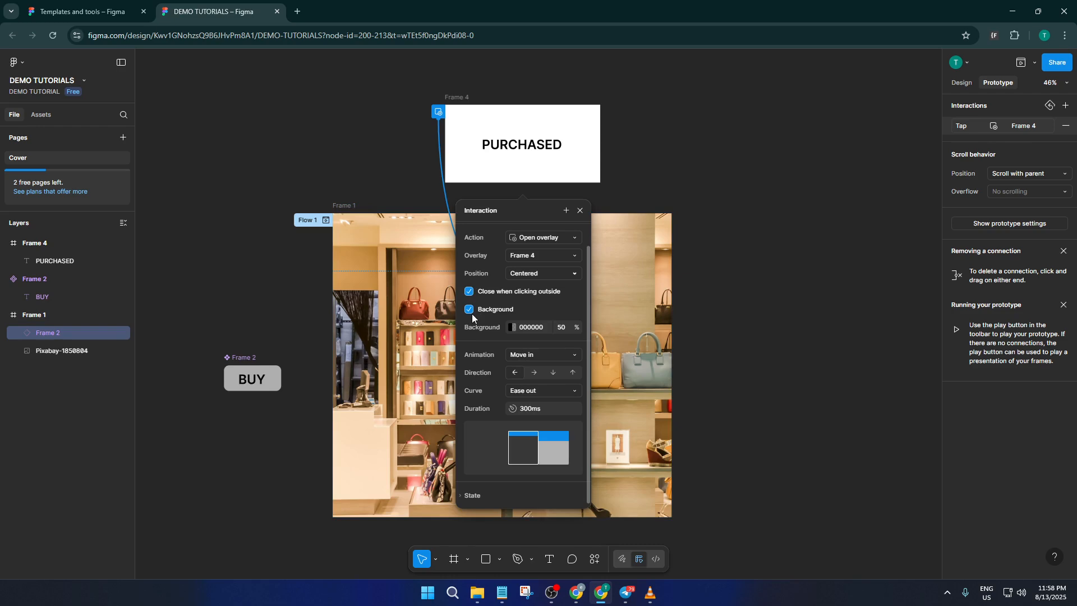
{"action": "left_click", "coordinate": [469, 310]}
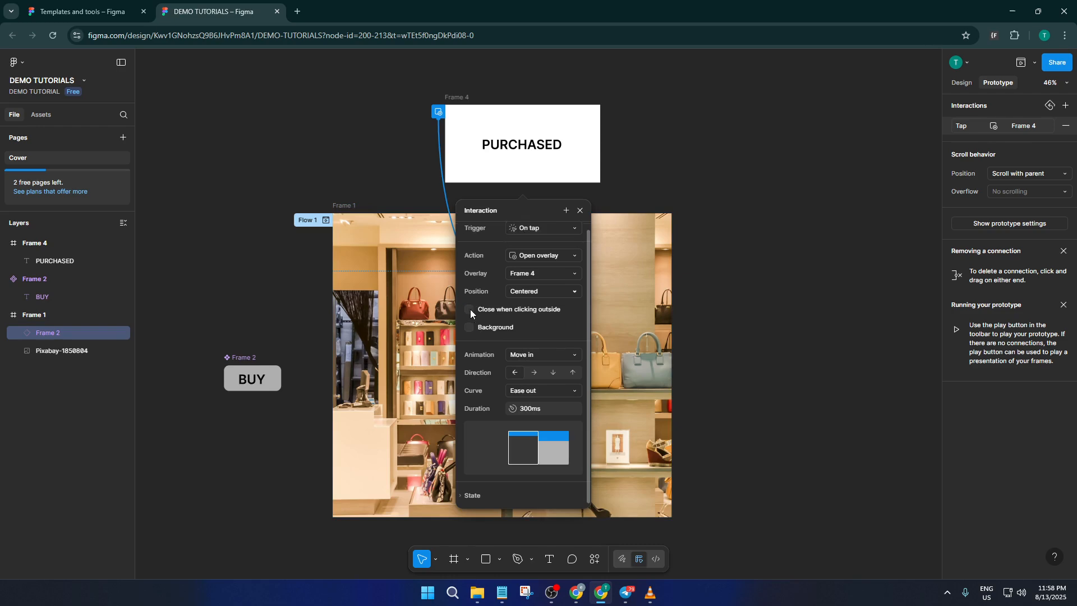
{"action": "left_click", "coordinate": [469, 291]}
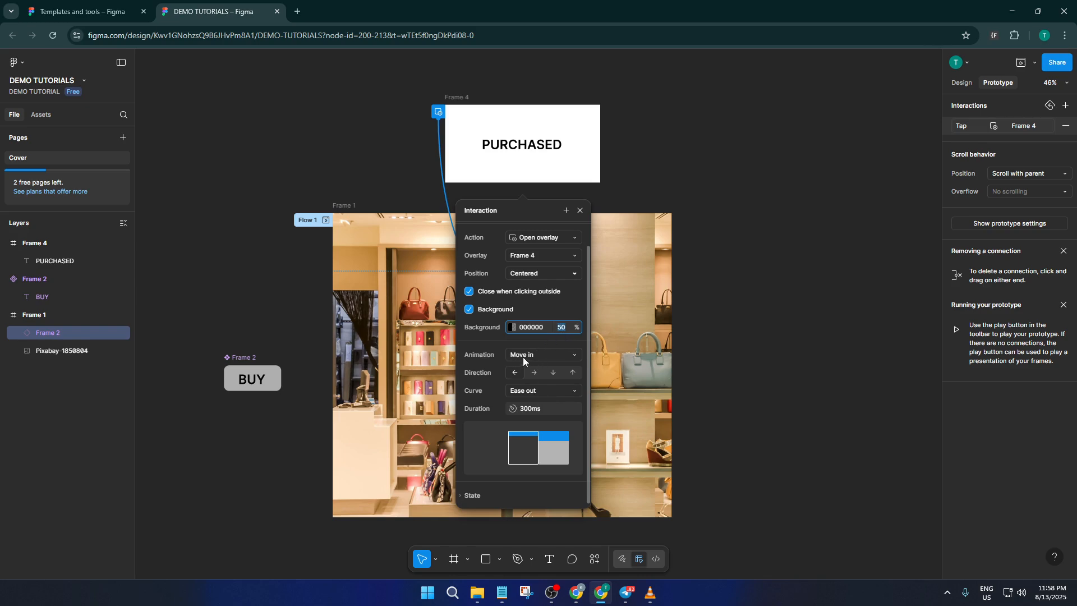
{"action": "mouse_move", "coordinate": [512, 370]}
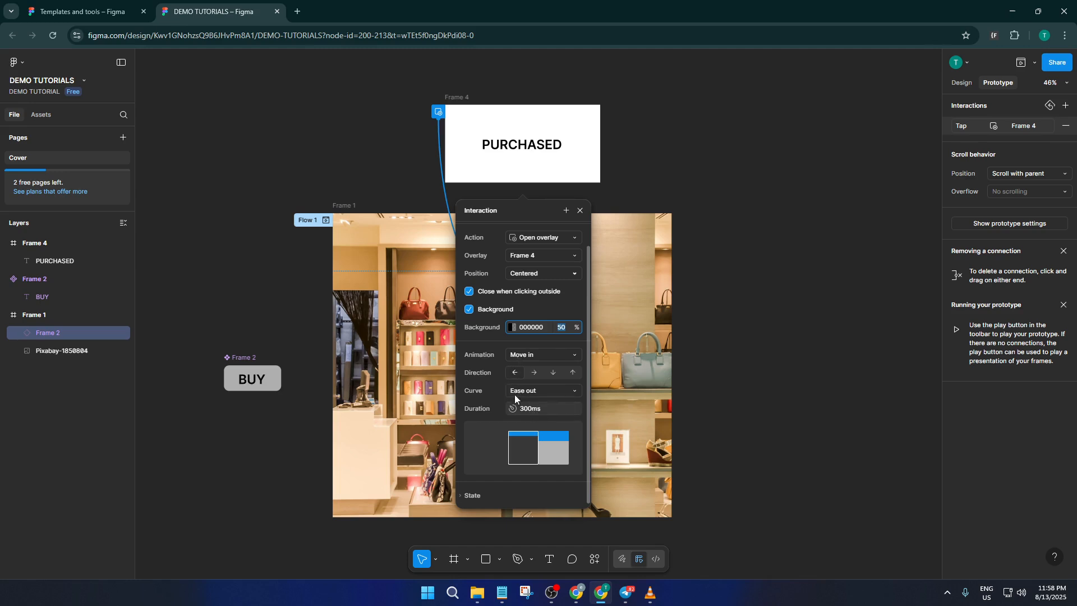
{"action": "mouse_move", "coordinate": [539, 415]}
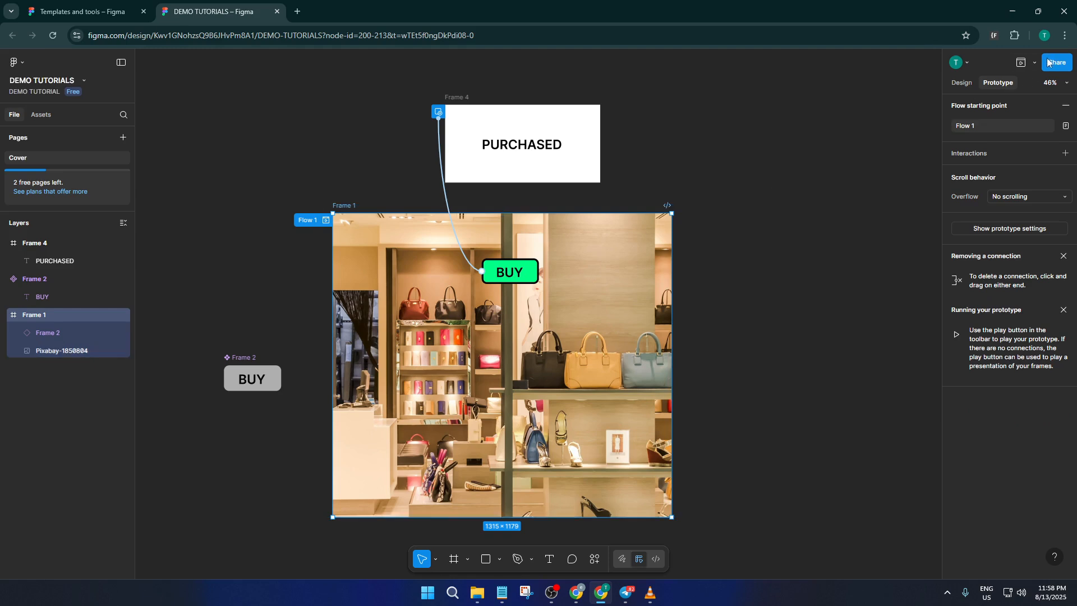
Step: Preview the prototype, tapping BUY to open, dismiss and reopen the PURCHASED overlay
{"action": "left_click", "coordinate": [1029, 62]}
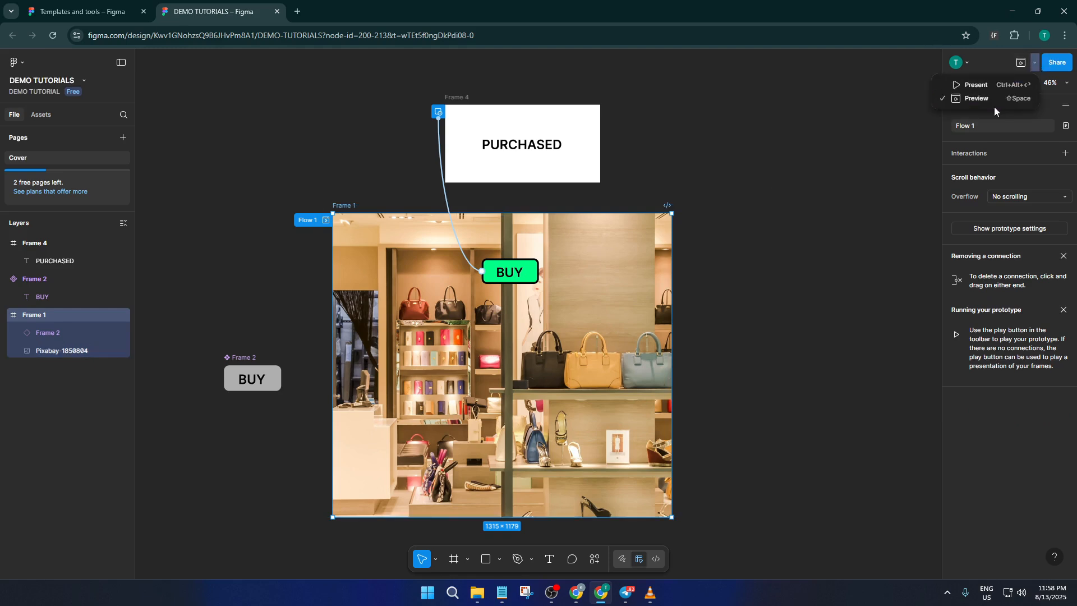
{"action": "left_click", "coordinate": [975, 98]}
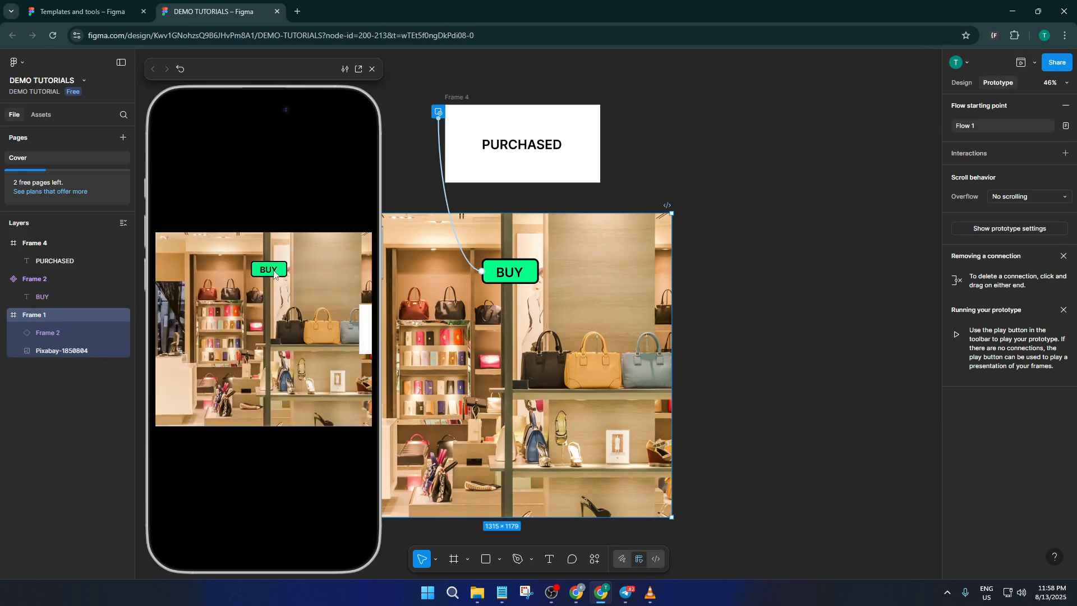
{"action": "left_click", "coordinate": [269, 269]}
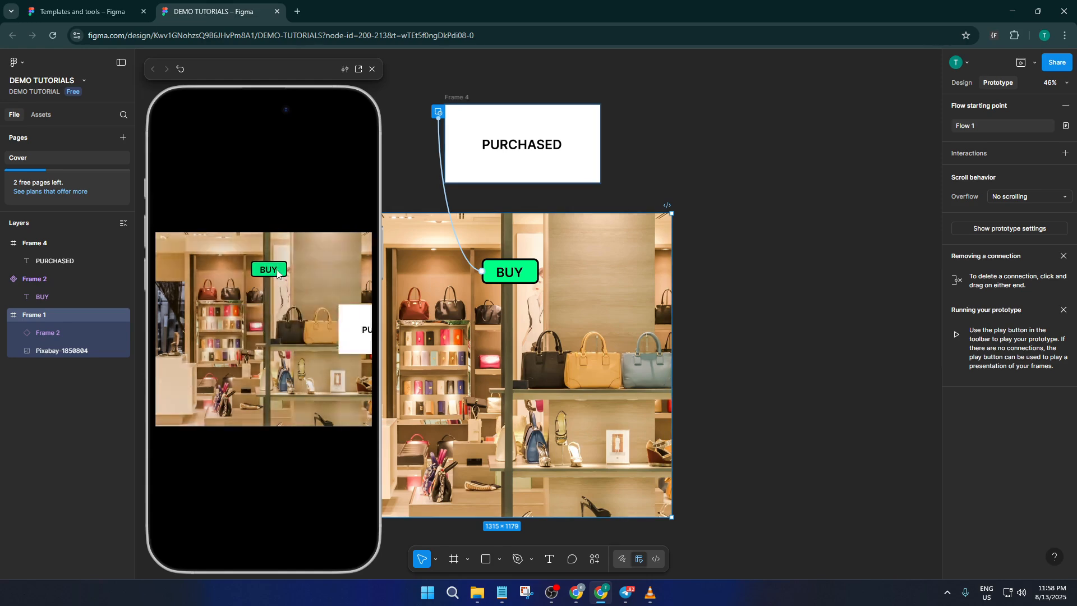
{"action": "left_click", "coordinate": [269, 269]}
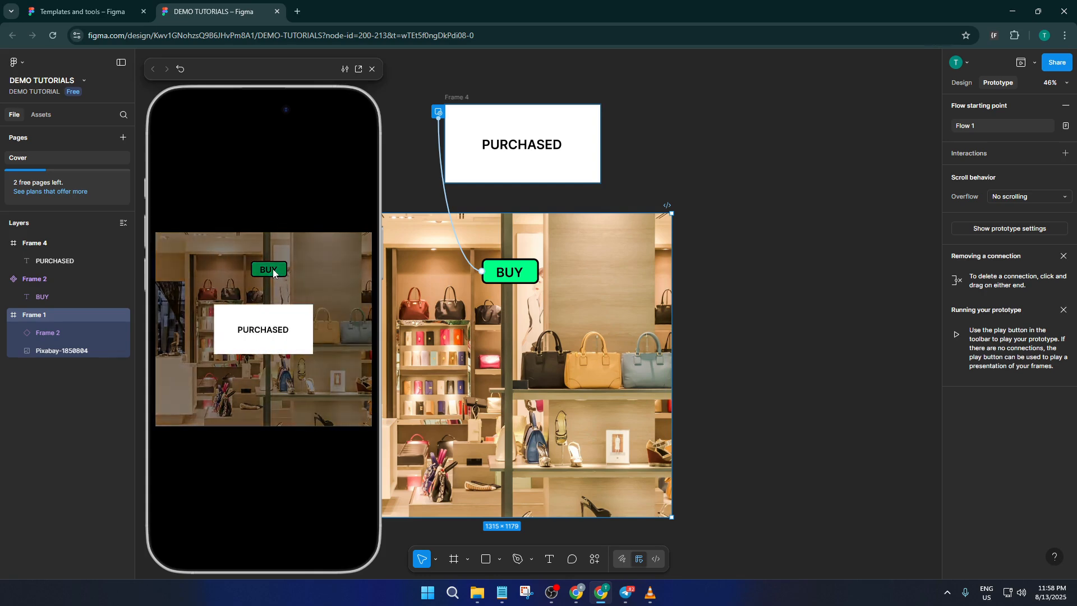
{"action": "left_click", "coordinate": [269, 268]}
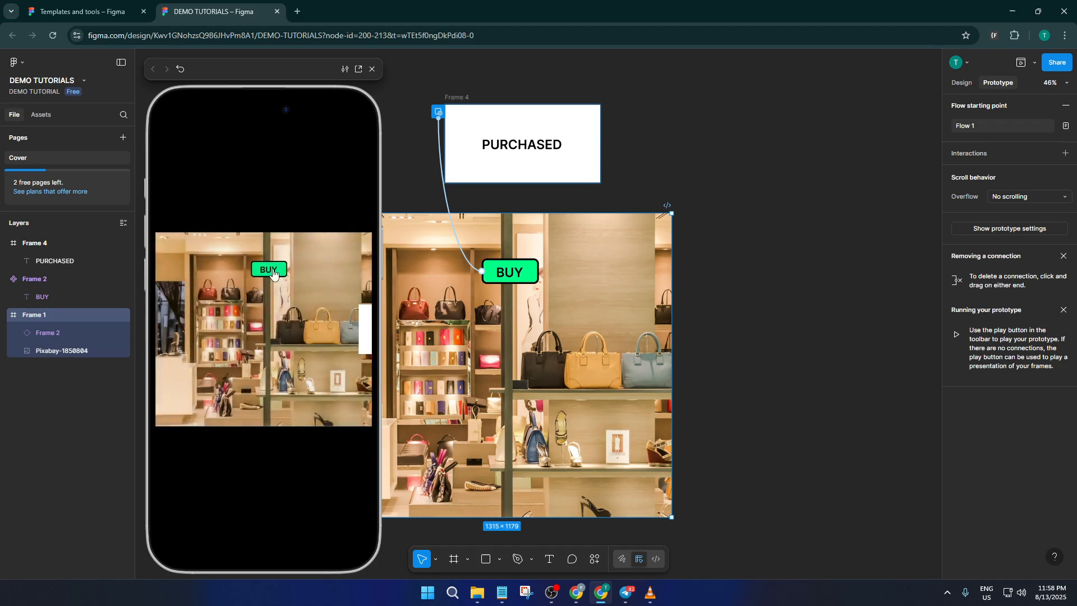
{"action": "left_click", "coordinate": [268, 269]}
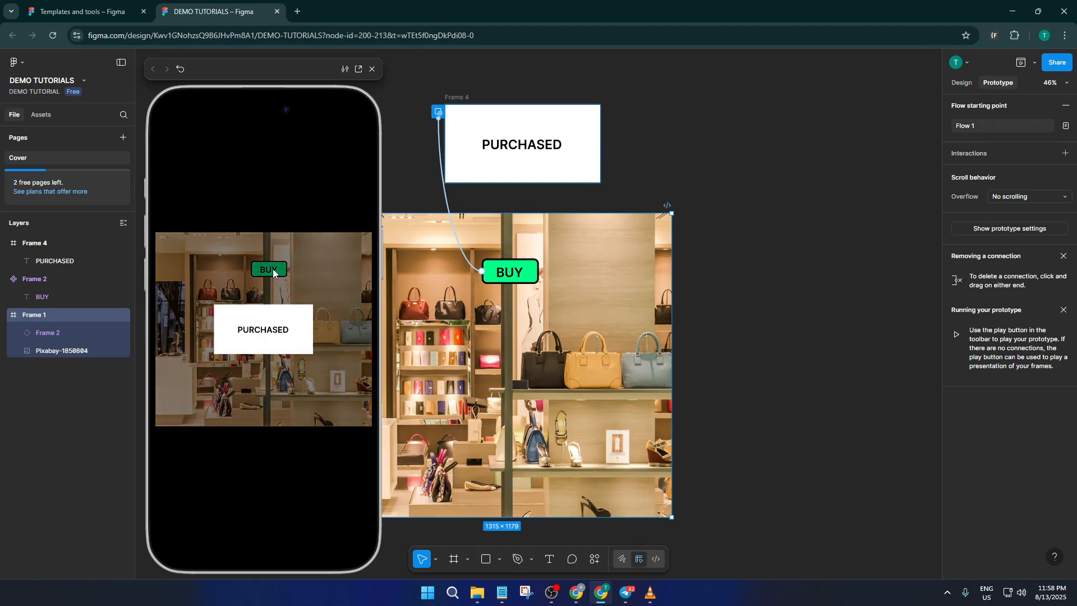
{"action": "mouse_move", "coordinate": [313, 349]}
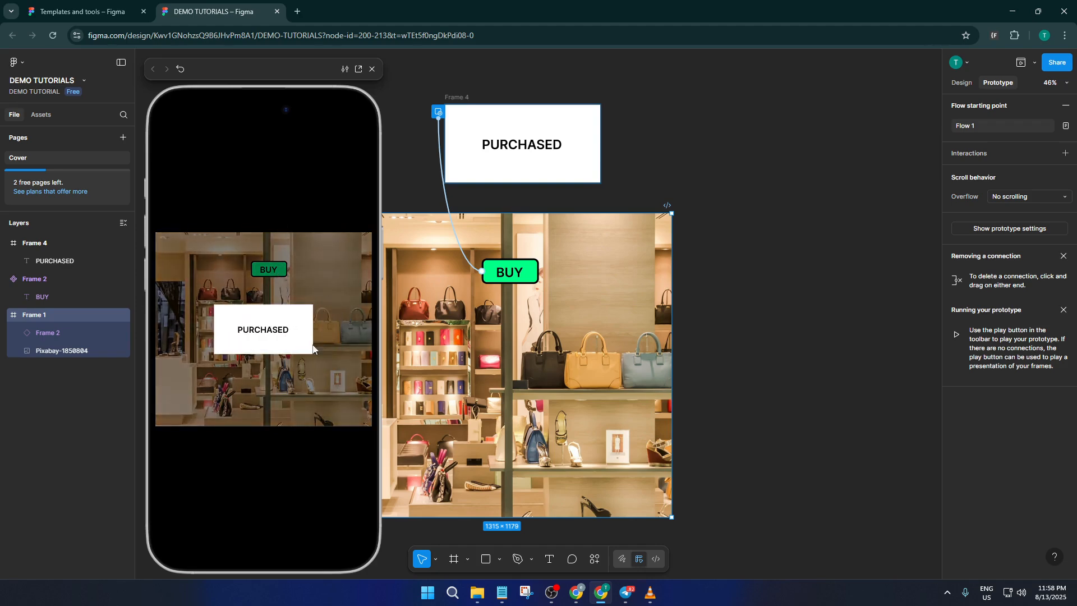
{"action": "mouse_move", "coordinate": [835, 221]}
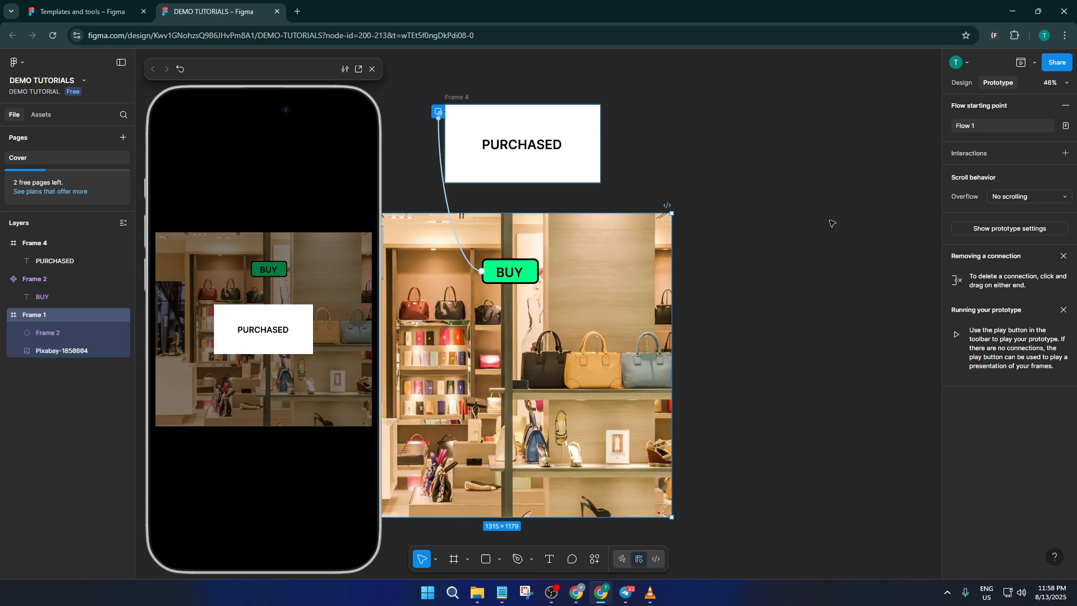
{"action": "mouse_move", "coordinate": [829, 227]}
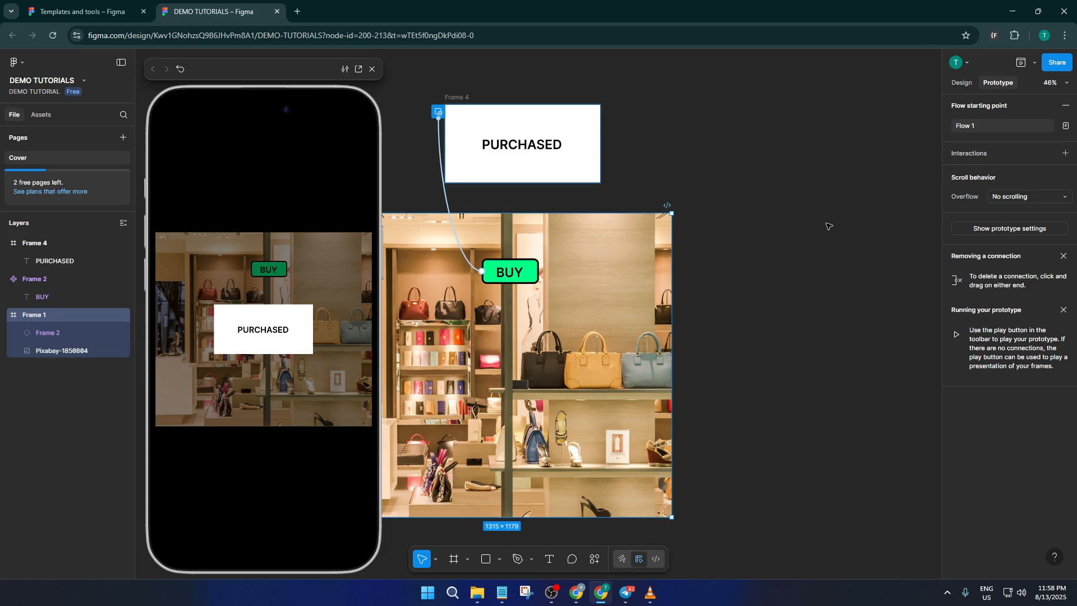